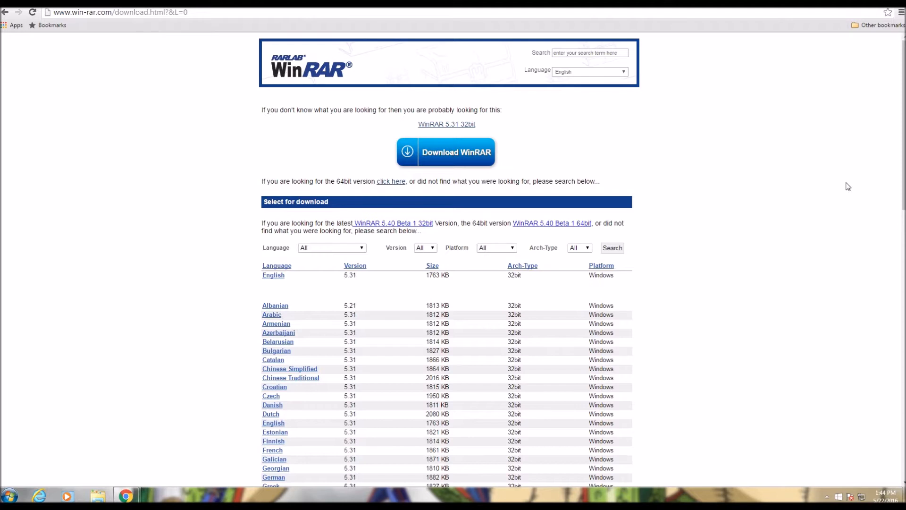
mouse_move(844, 197)
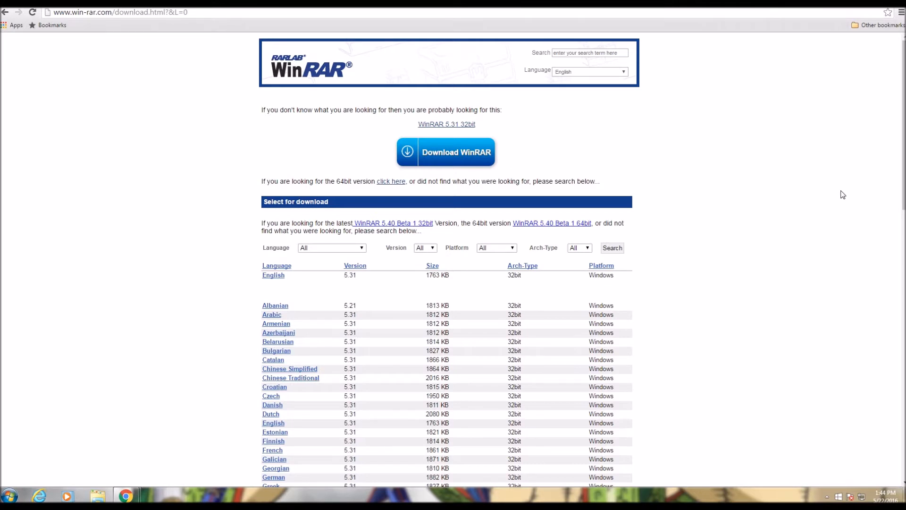
mouse_move(841, 191)
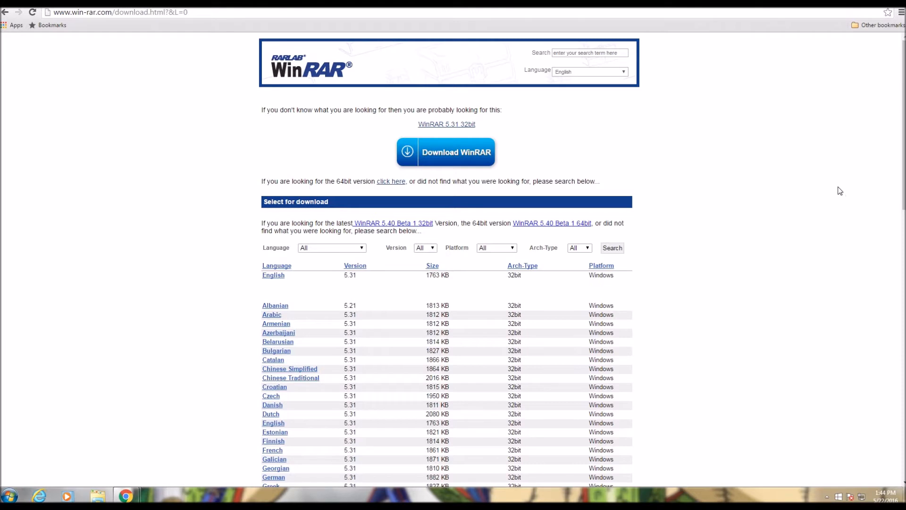
mouse_move(38, 100)
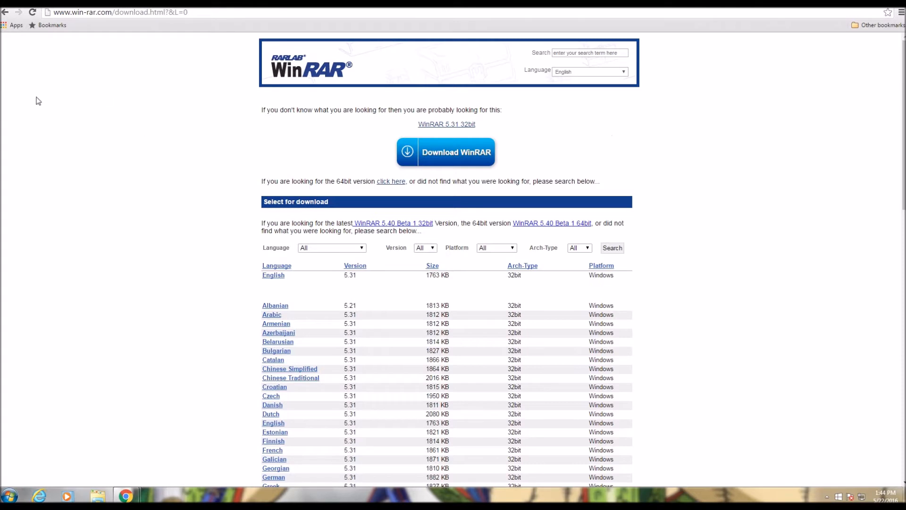
mouse_move(177, 114)
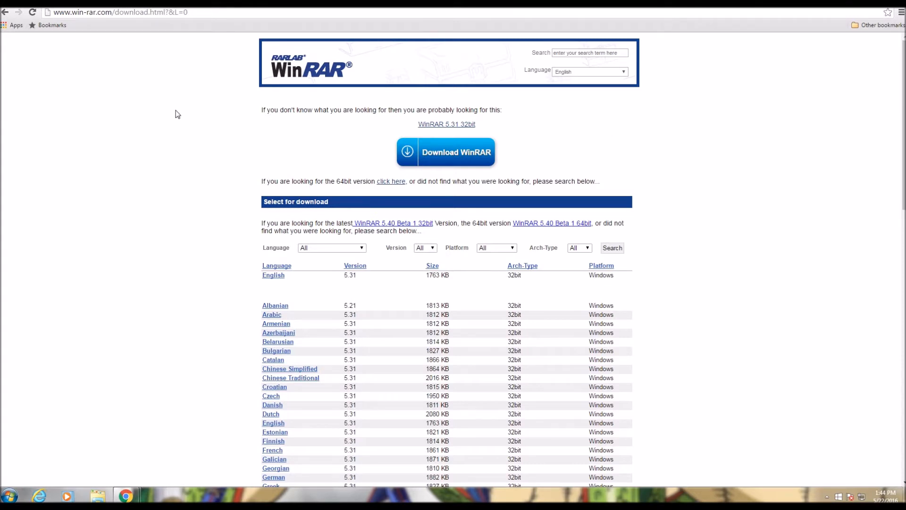
mouse_move(738, 92)
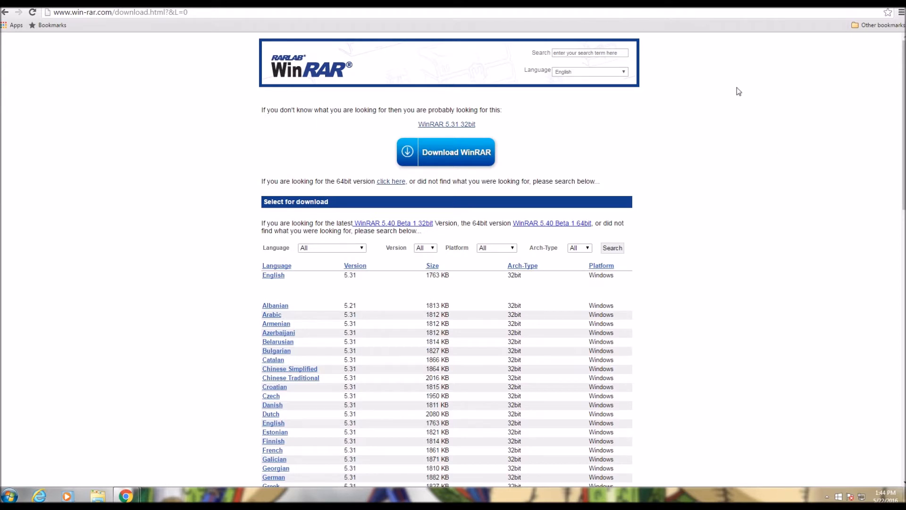
mouse_move(256, 59)
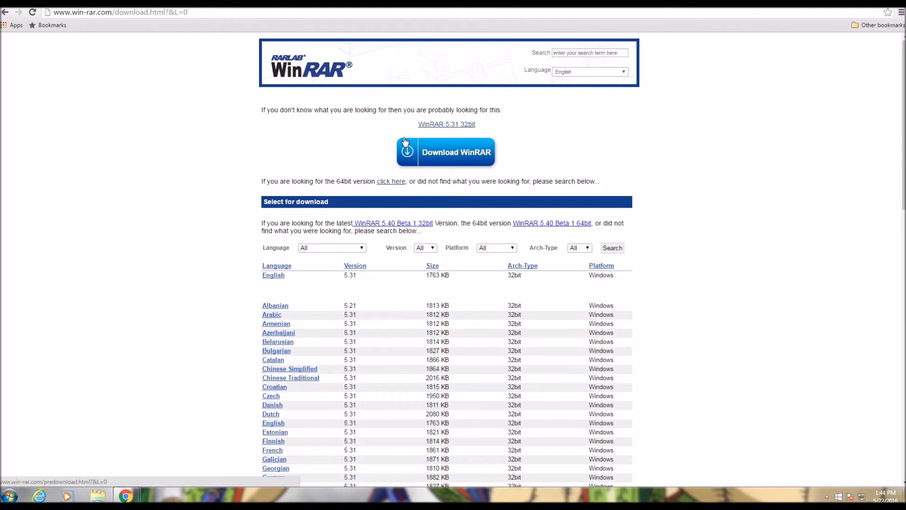
mouse_move(829, 62)
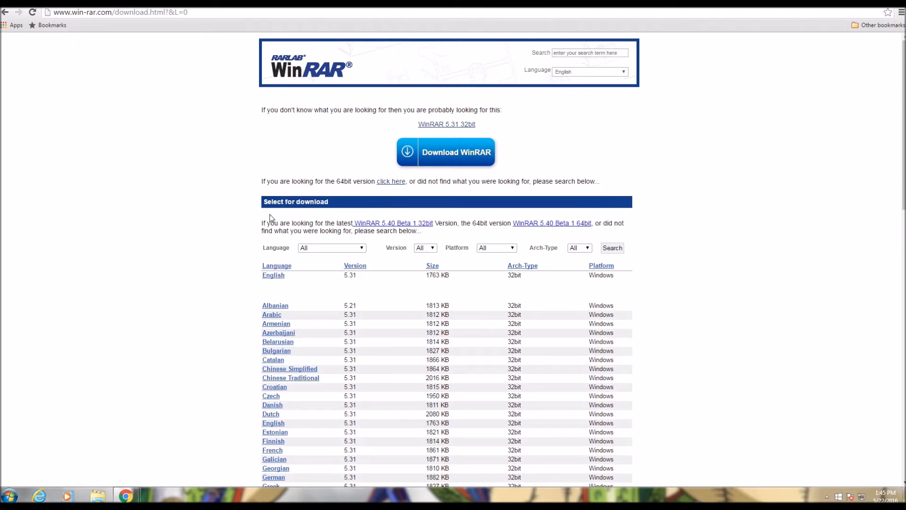
mouse_move(270, 240)
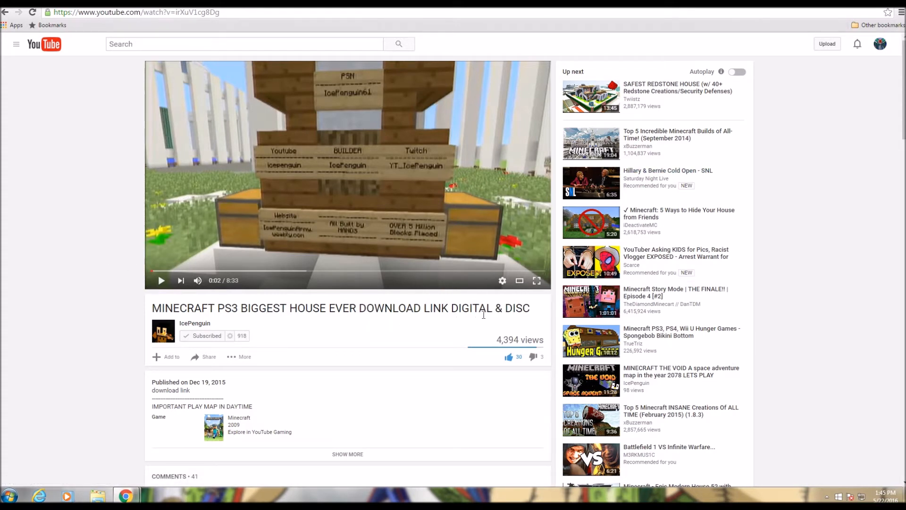
mouse_move(371, 406)
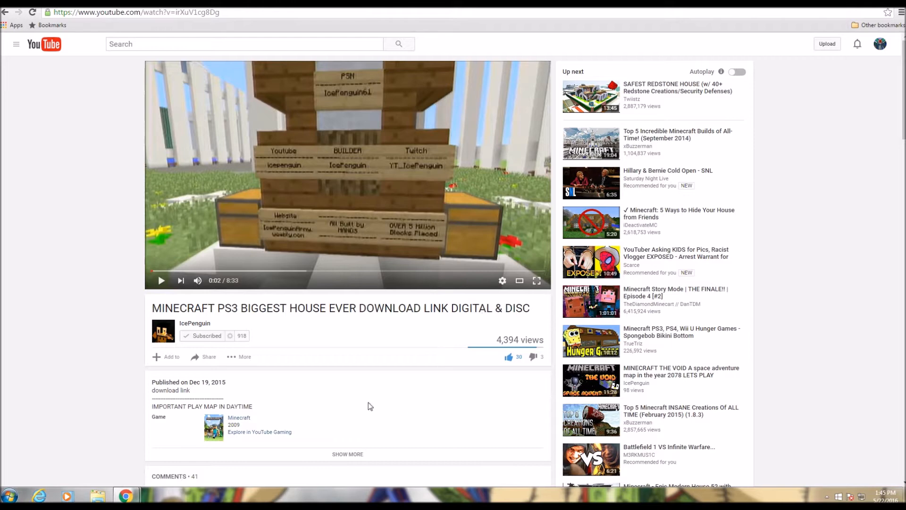
mouse_move(112, 231)
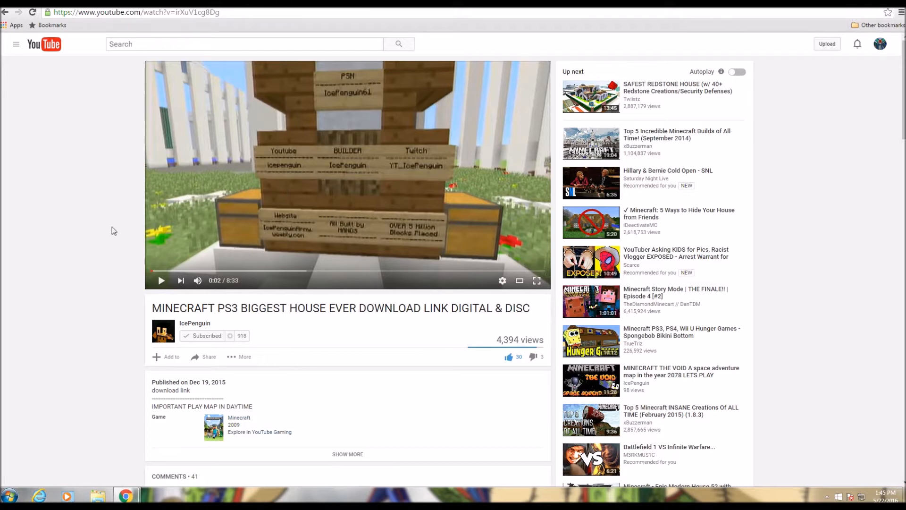
Step: Expand the video description to reveal the US and EU map download links
scroll(down, 3)
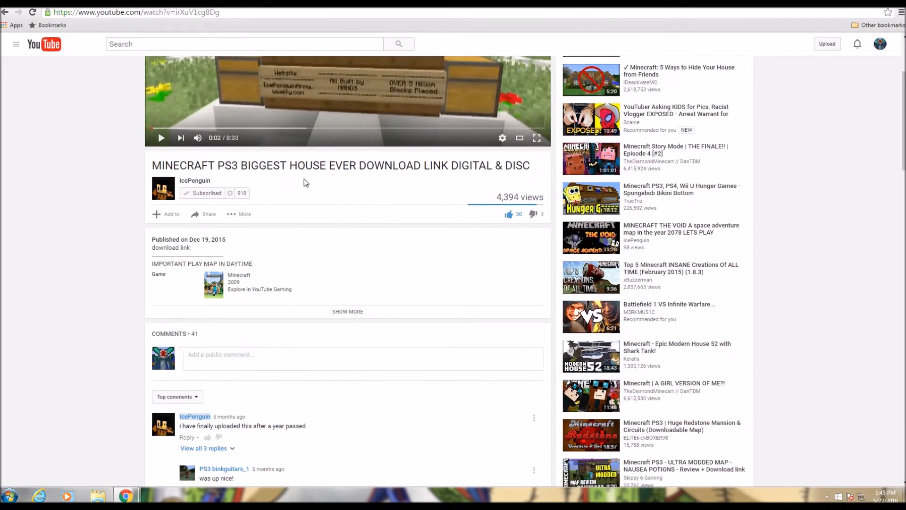
click(348, 312)
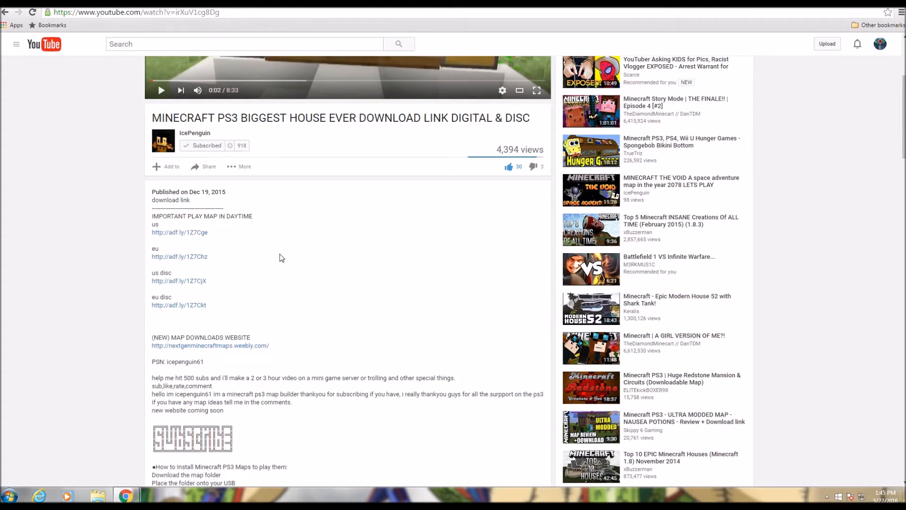
mouse_move(182, 238)
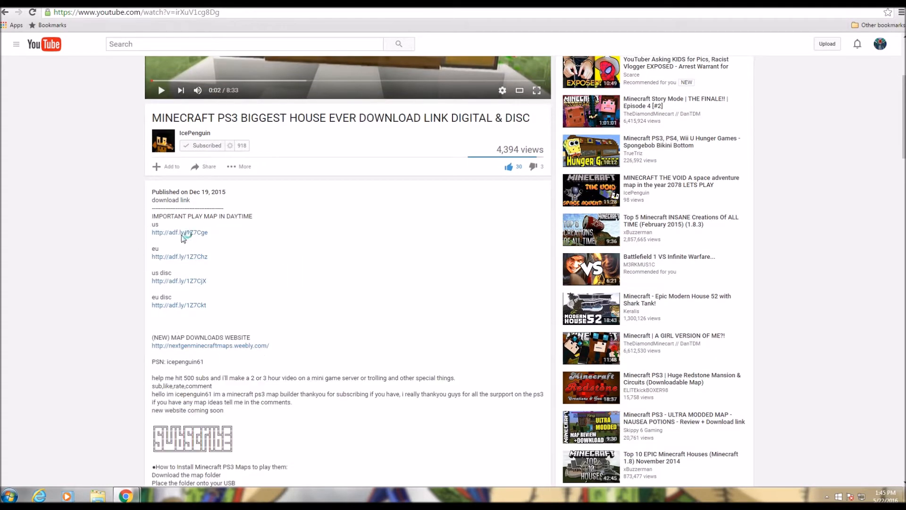
mouse_move(190, 239)
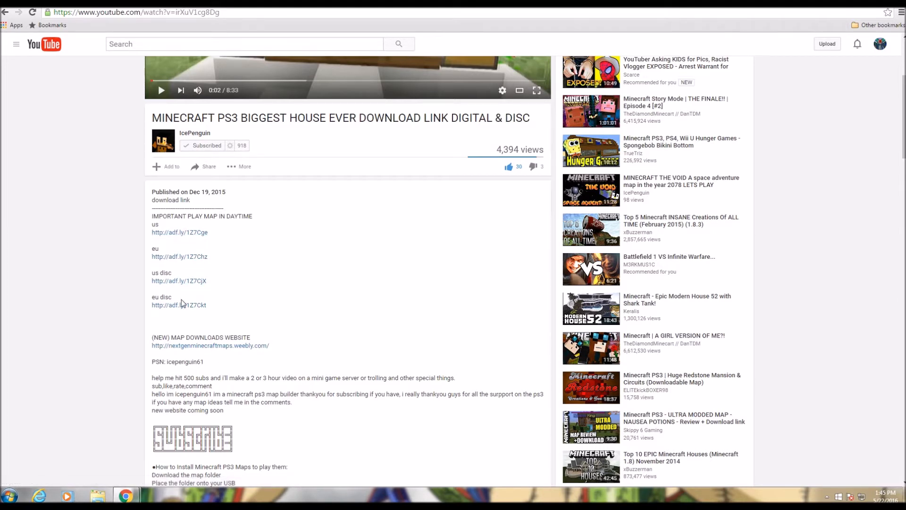
mouse_move(183, 262)
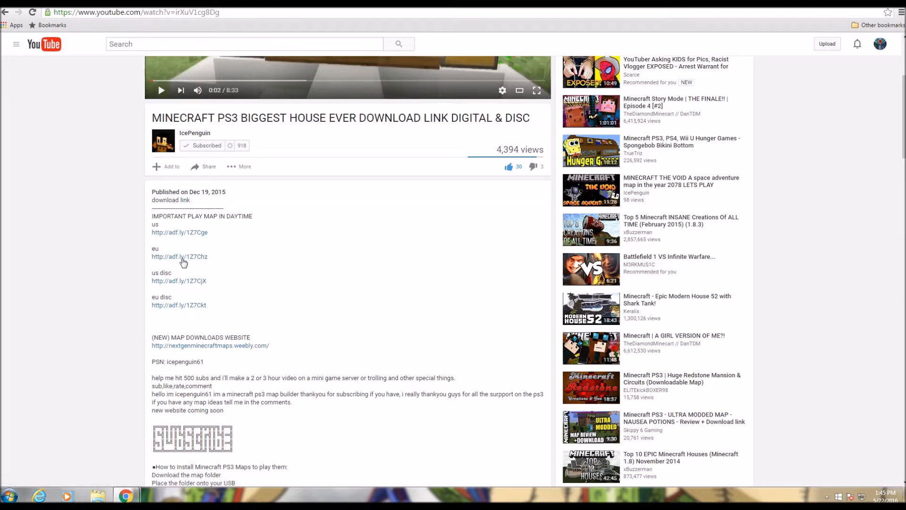
mouse_move(180, 243)
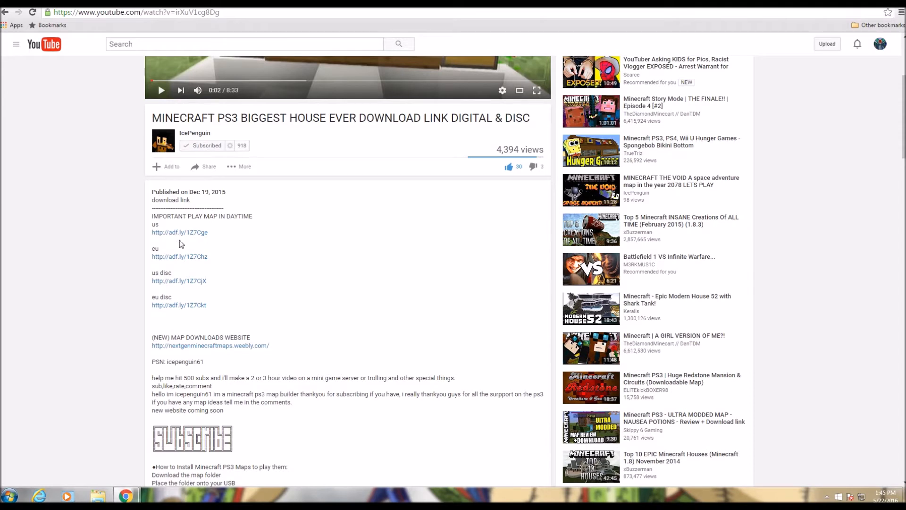
mouse_move(164, 229)
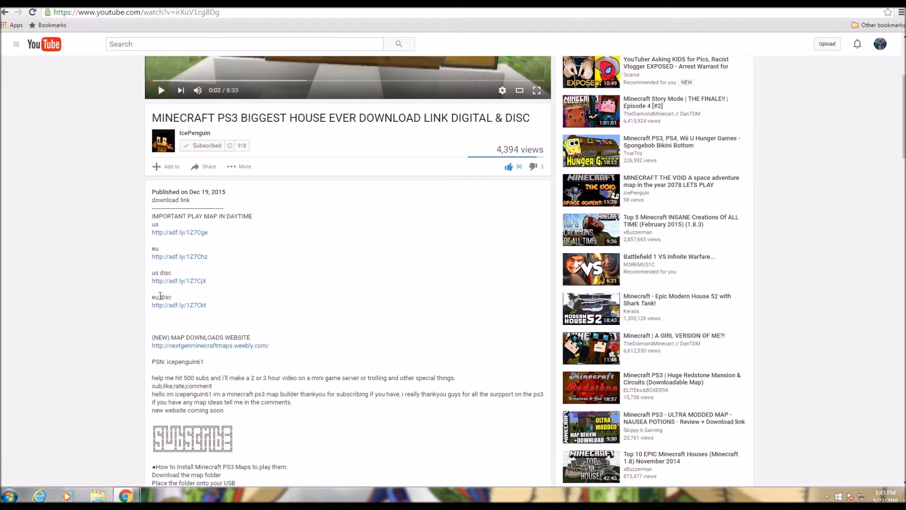
mouse_move(166, 298)
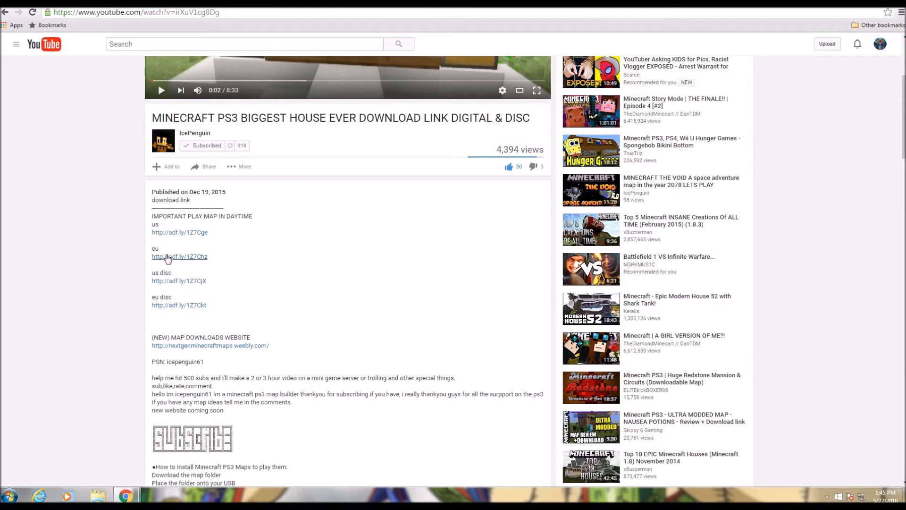
mouse_move(168, 290)
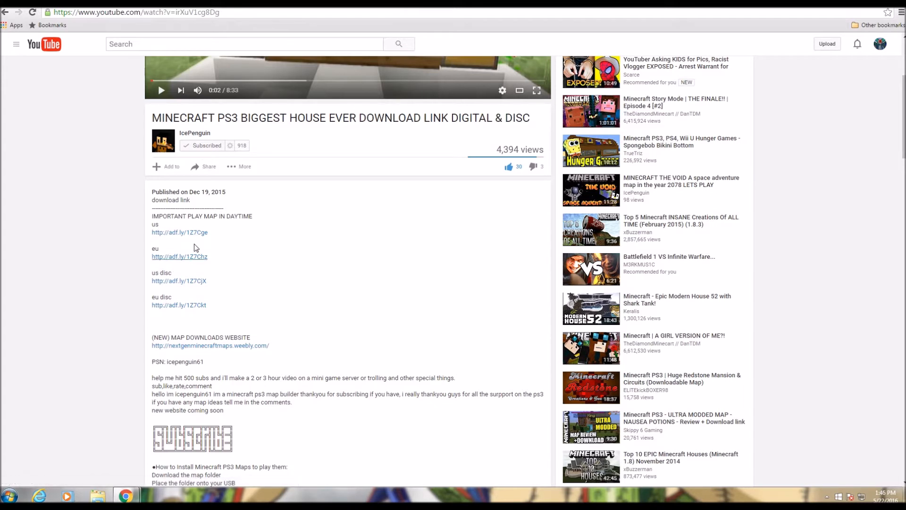
mouse_move(185, 251)
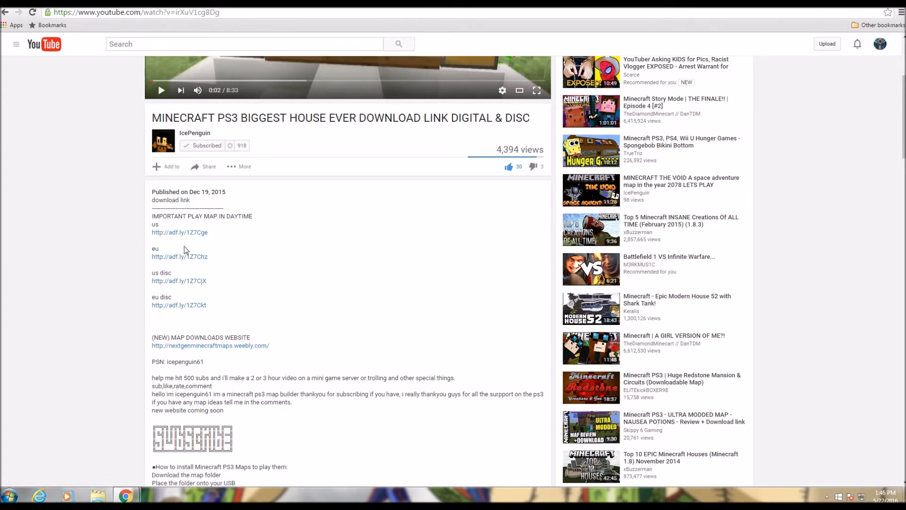
mouse_move(195, 260)
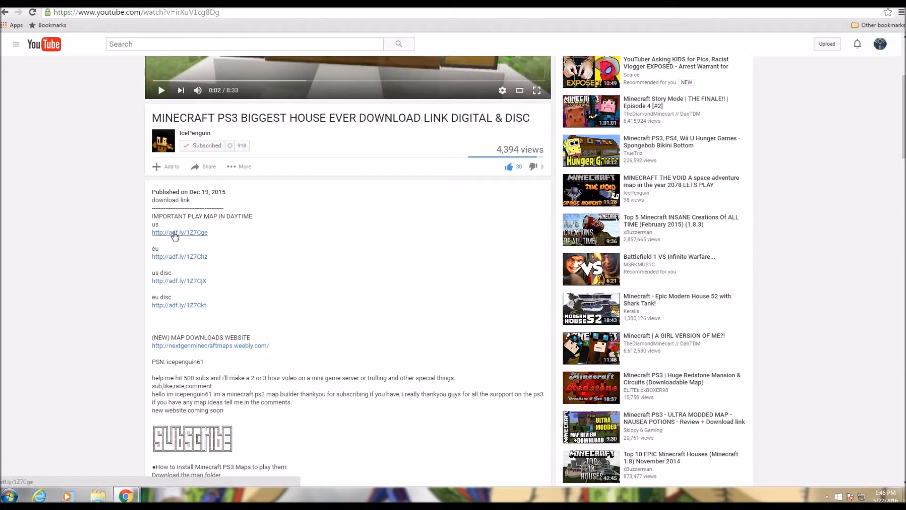
Step: Follow the US digital map link through AdFly's skip-ad to the MediaFire download page
click(180, 232)
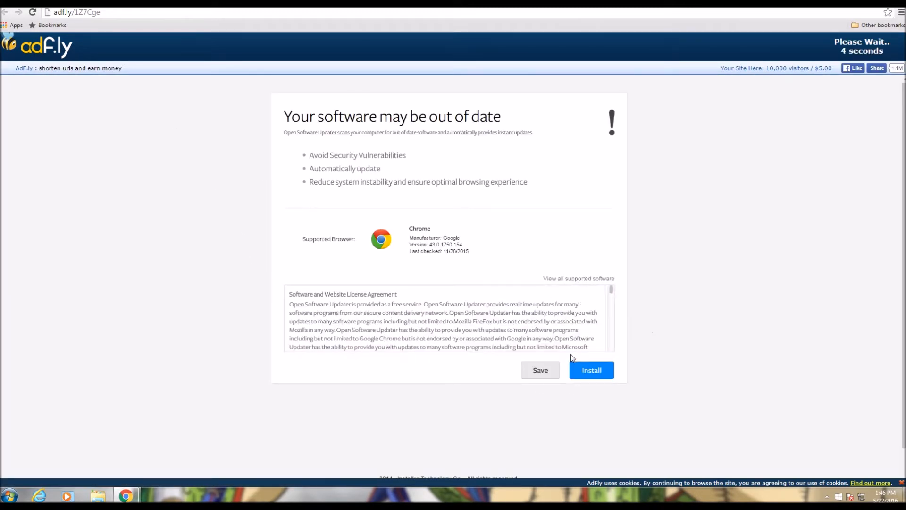
click(591, 370)
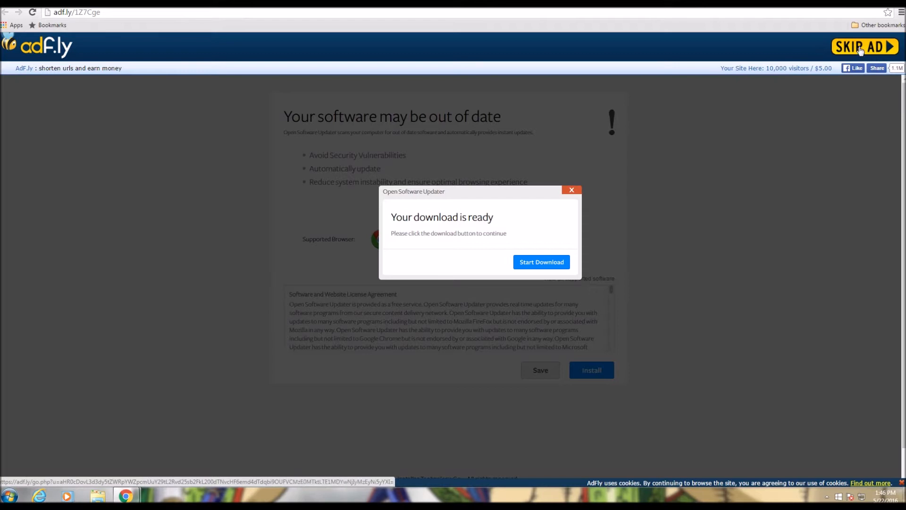
click(542, 262)
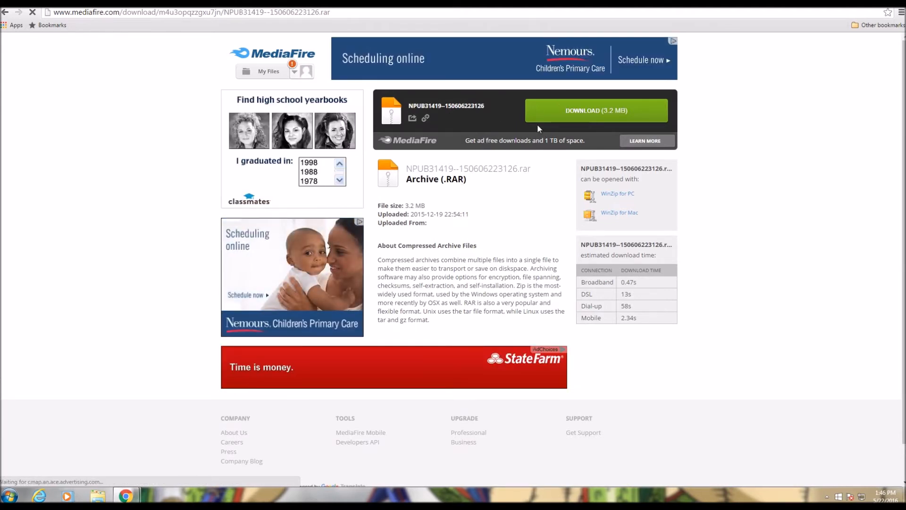
Step: Download the 3.2 MB NPUB31419 RAR archive and open it in WinRAR
click(597, 110)
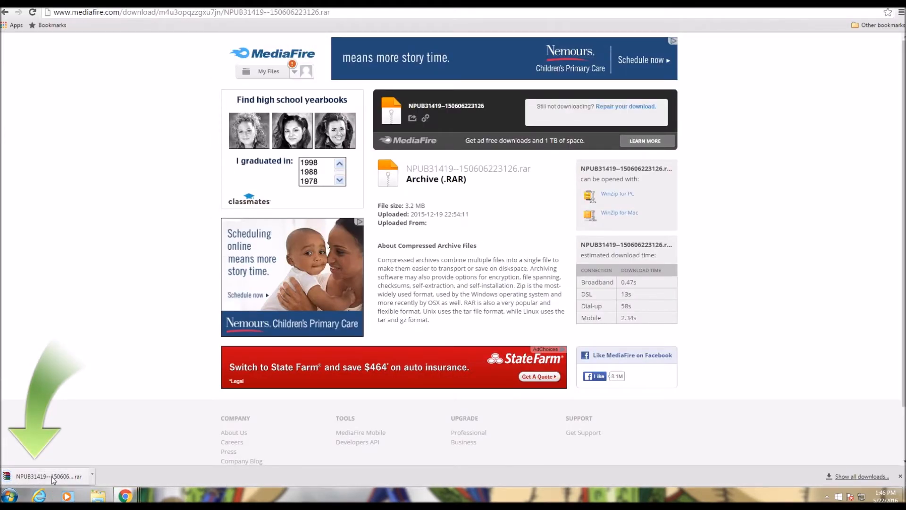
click(45, 476)
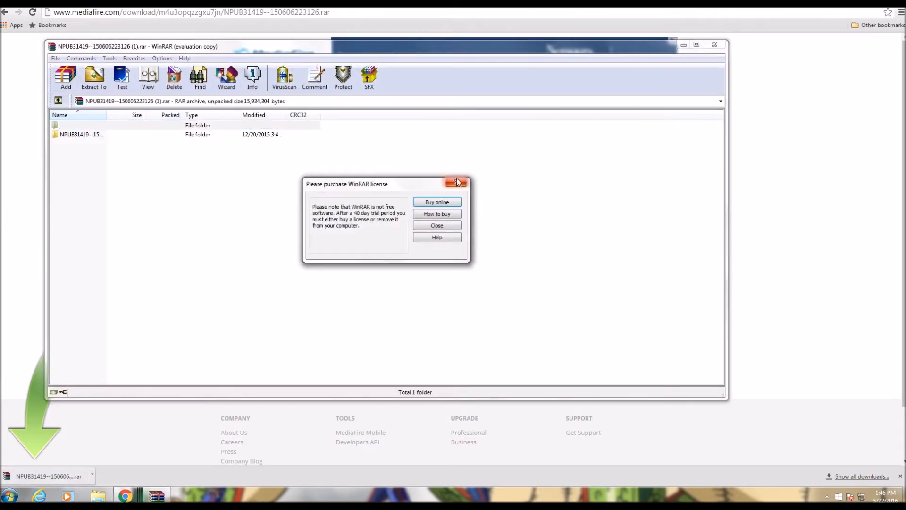
Step: Extract the map folder to the Desktop, replacing all existing files, and close the archive
click(458, 182)
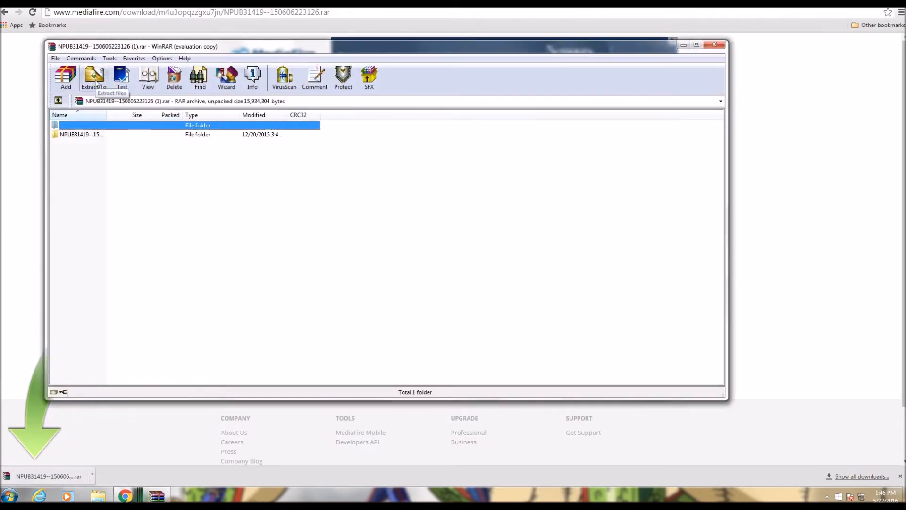
click(94, 76)
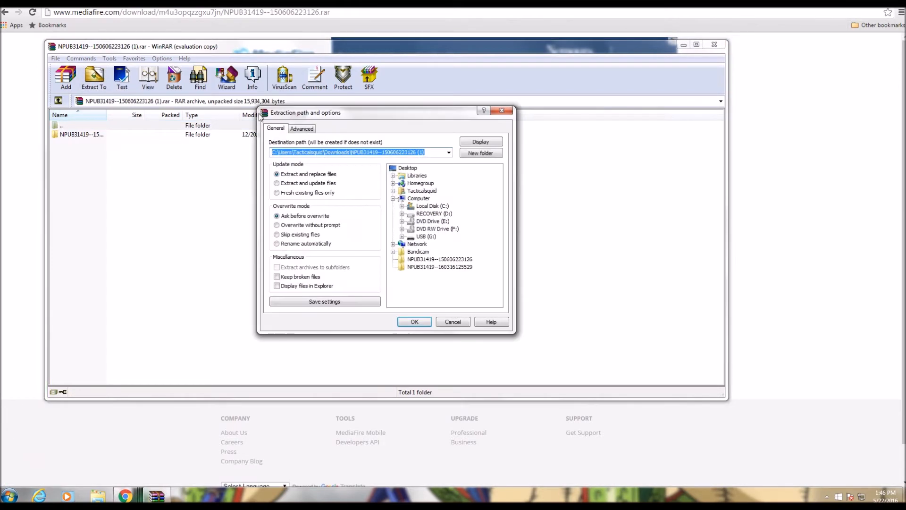
click(407, 168)
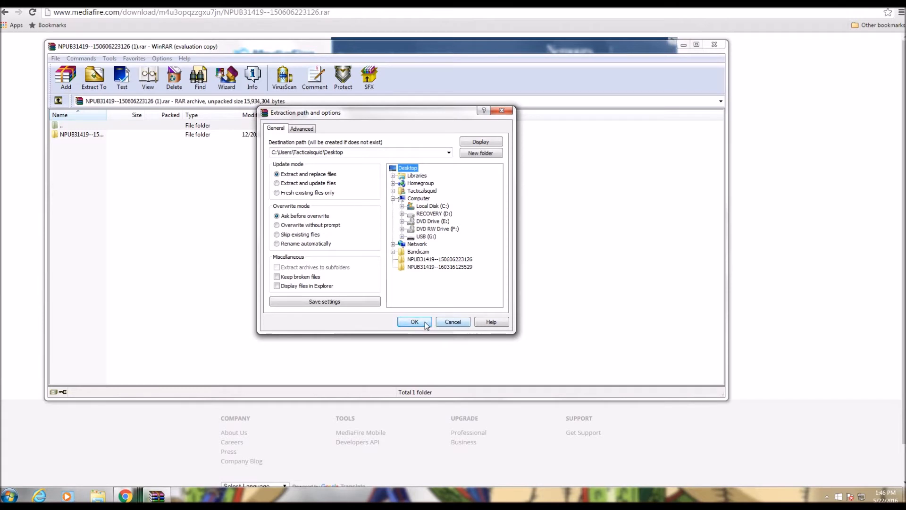
click(415, 321)
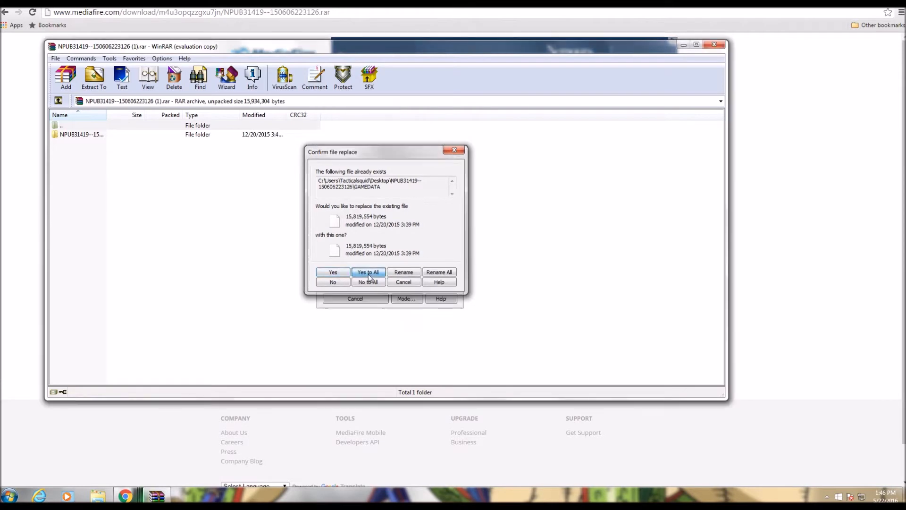
click(368, 272)
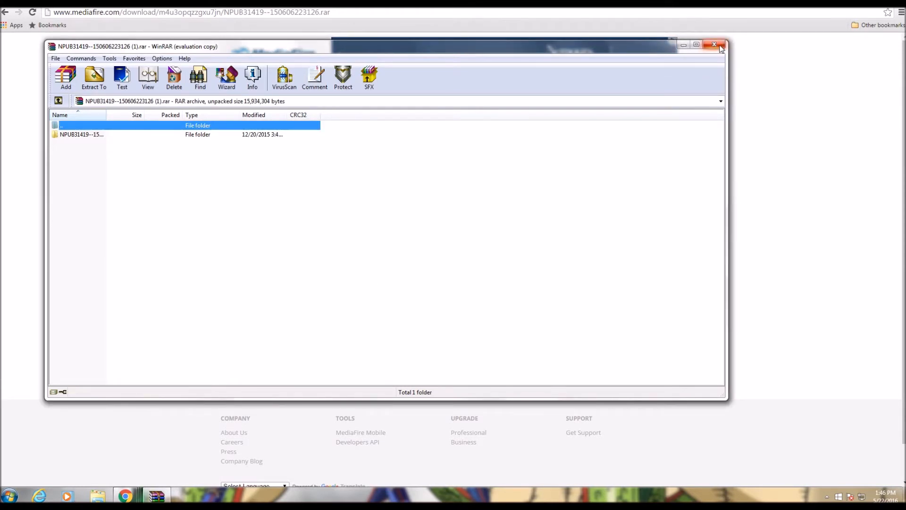
click(714, 45)
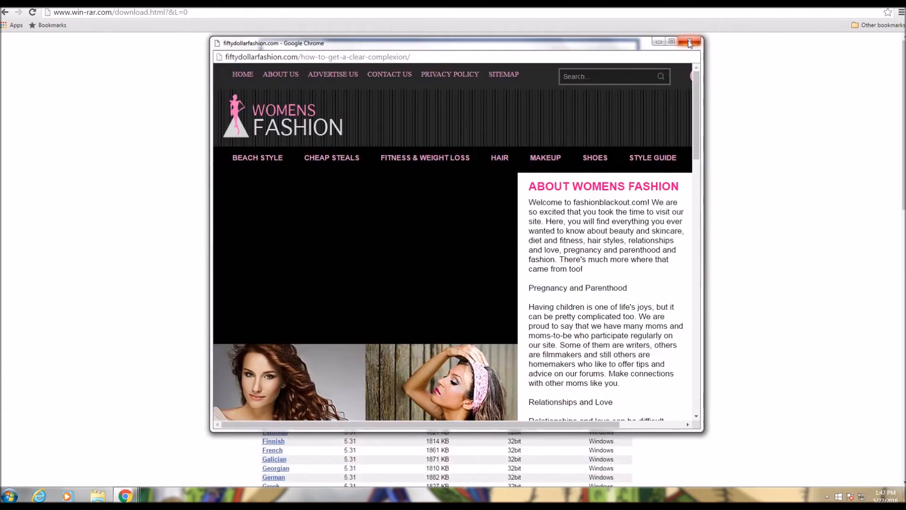
Step: Close the pop-up advertisement window covering the extracted map folder
click(689, 41)
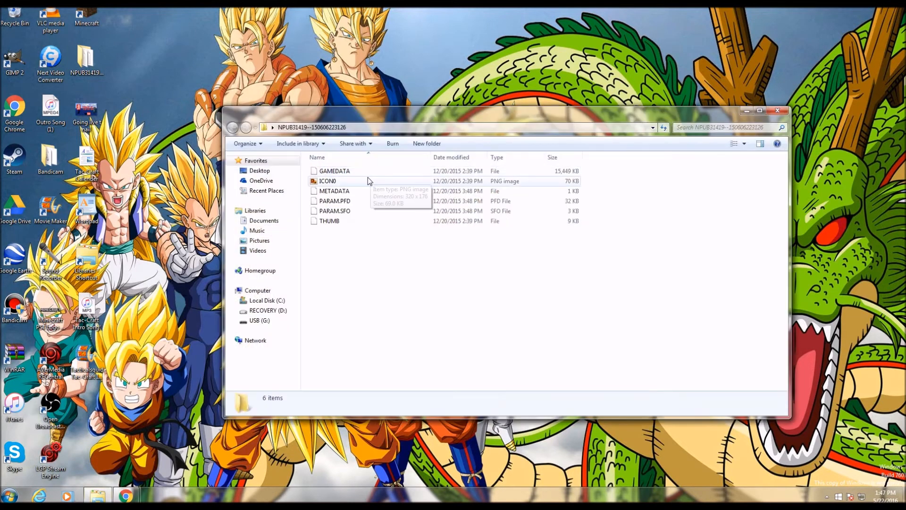
Step: Preview the map's ICON0 image in Photo Viewer, then close the extracted folder window
double_click(326, 181)
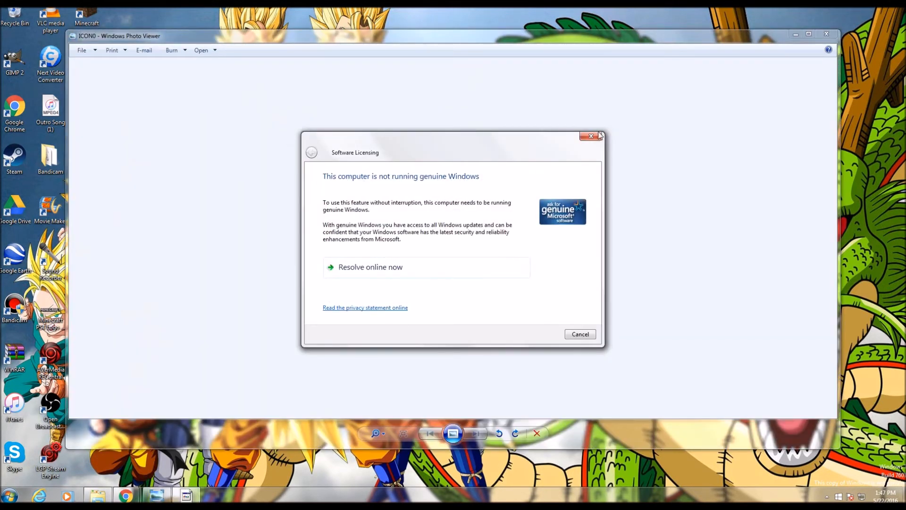
click(590, 136)
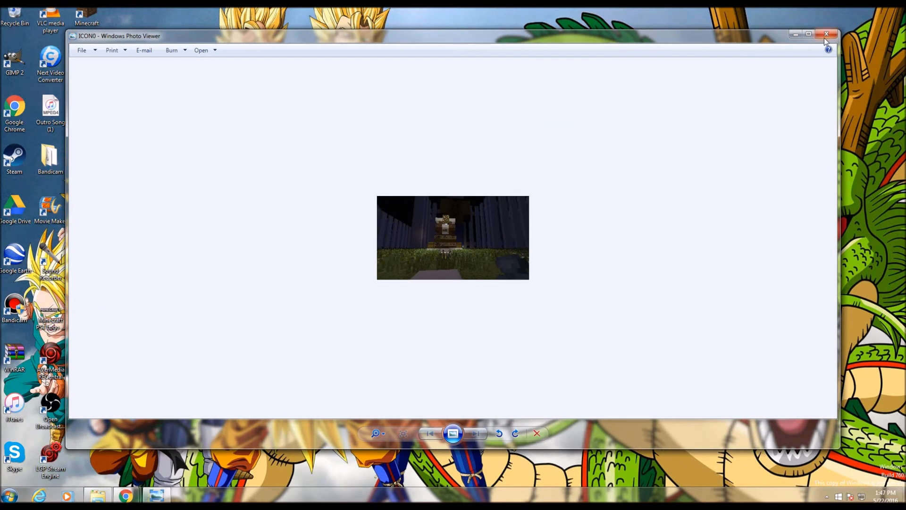
click(825, 33)
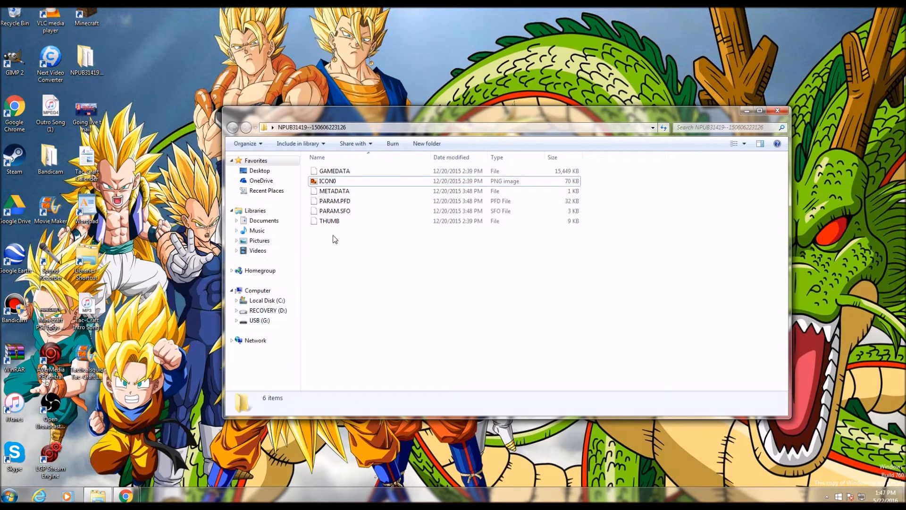
click(778, 110)
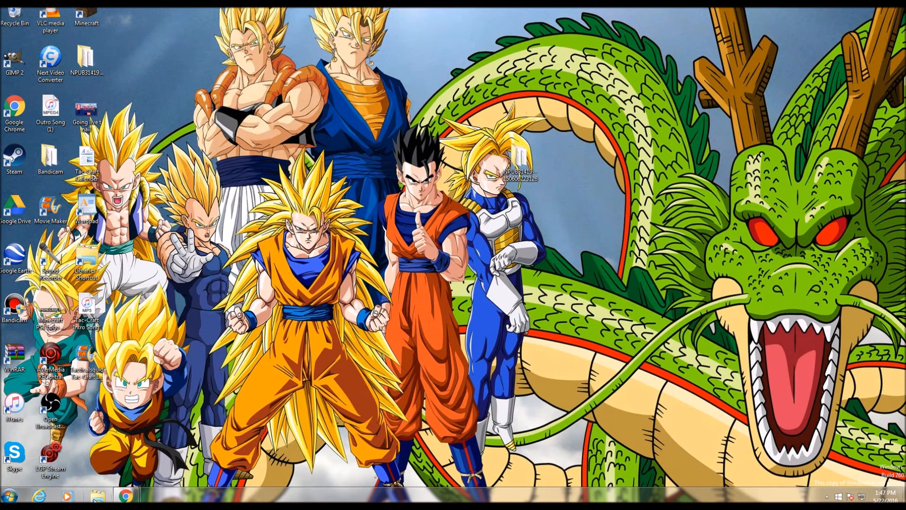
Step: Create a new folder named PS3 on the USB (G:) drive and enter it
click(97, 494)
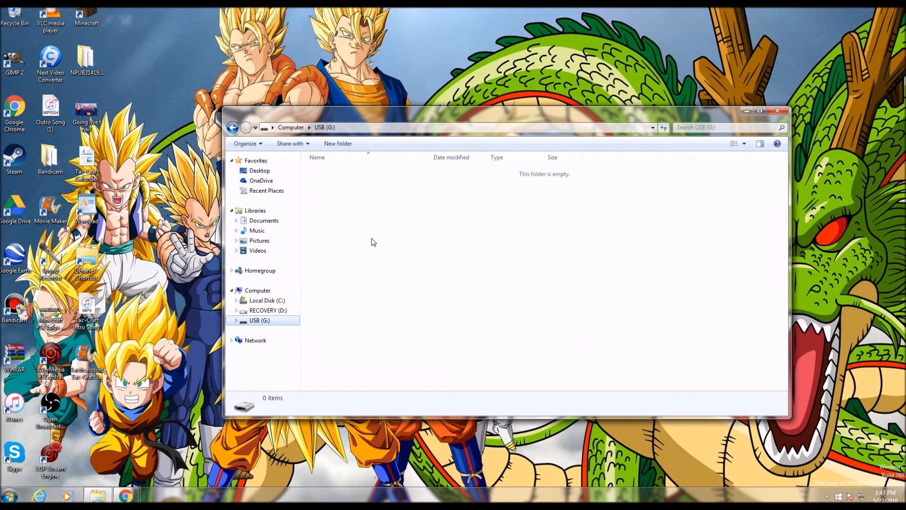
mouse_move(342, 155)
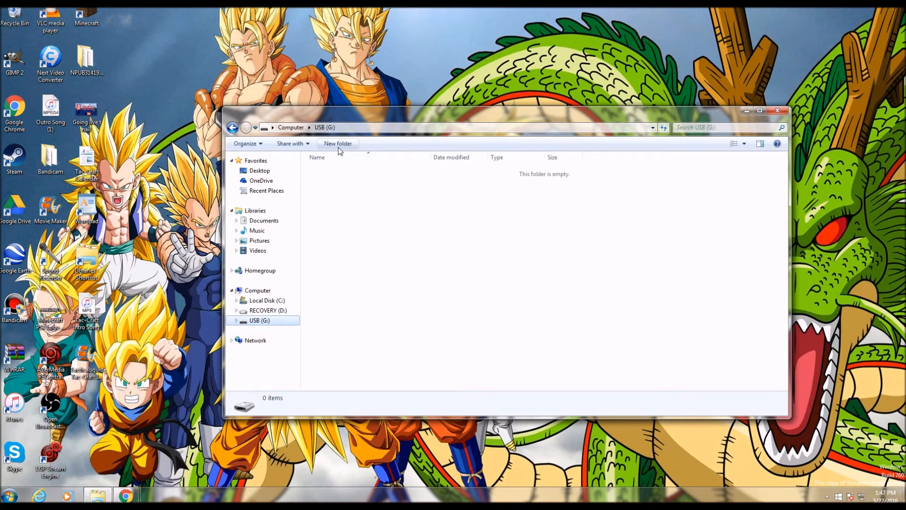
click(339, 144)
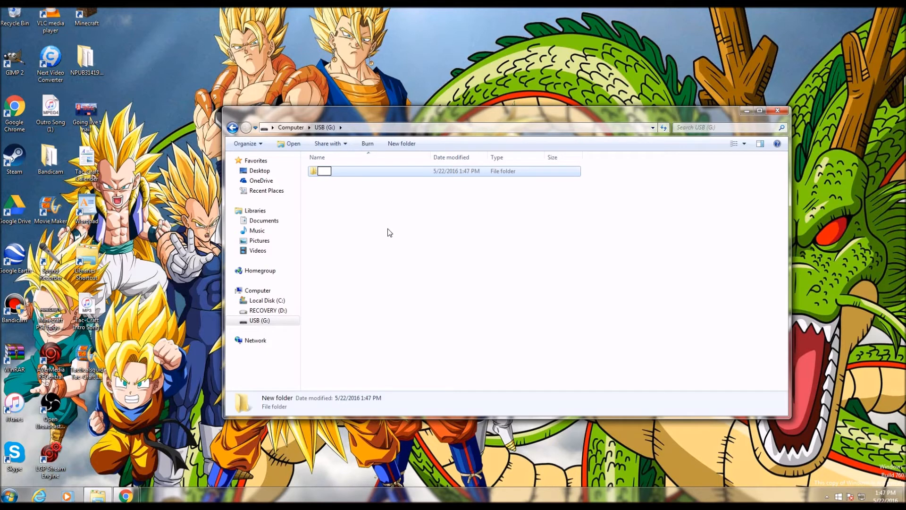
text(PS3)
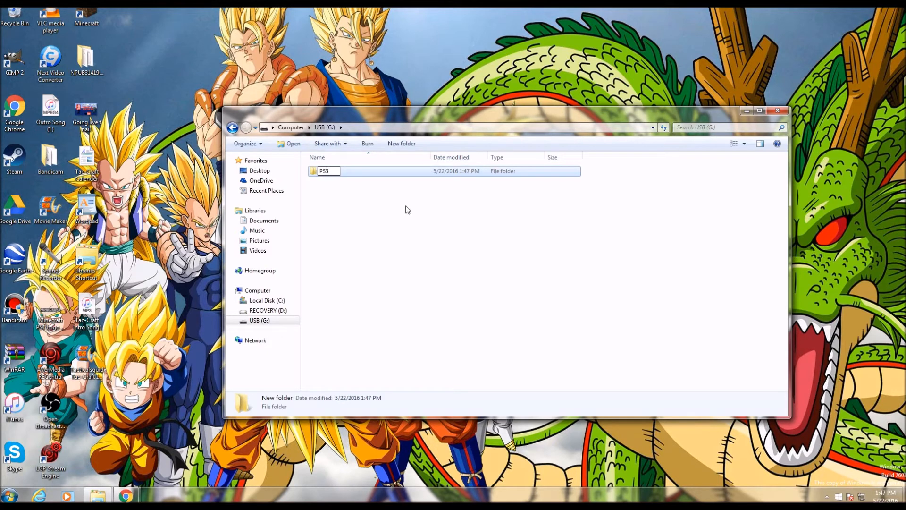
double_click(324, 171)
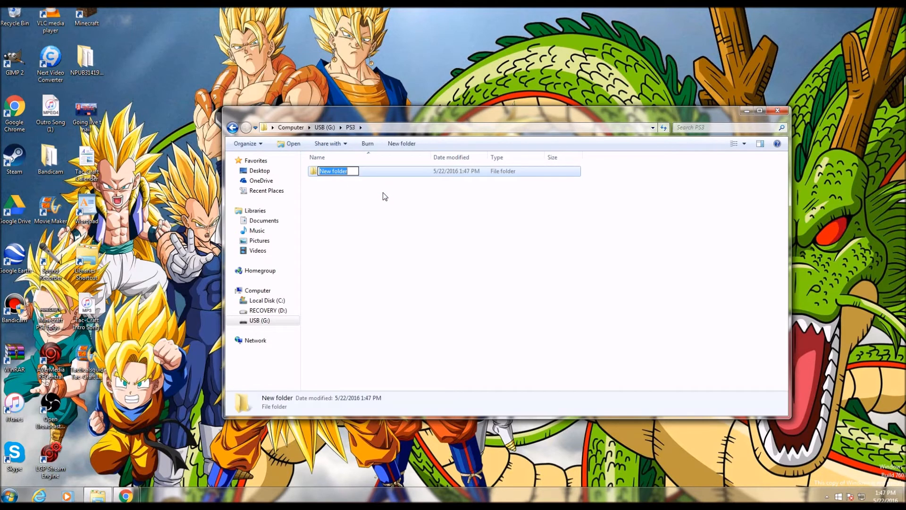
Step: Create a SAVEDATA folder inside PS3 and enter it
text(s)
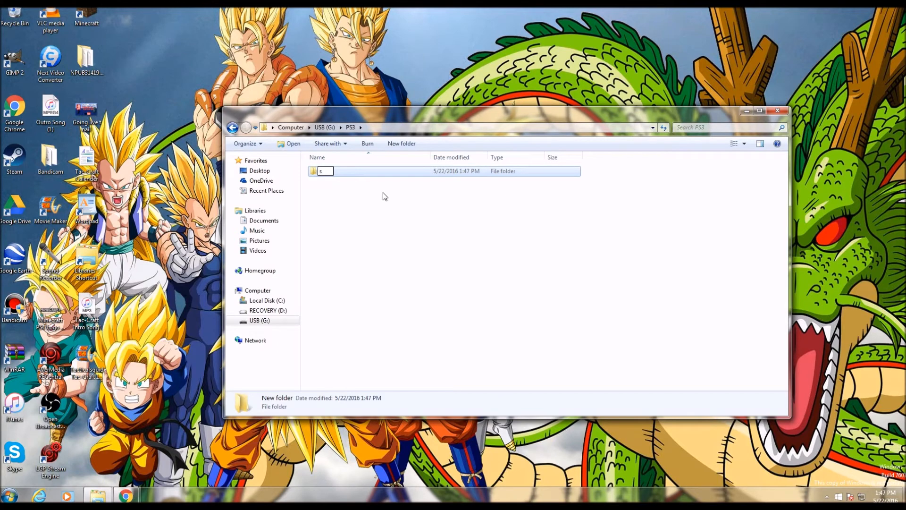
text(SAVEDATA)
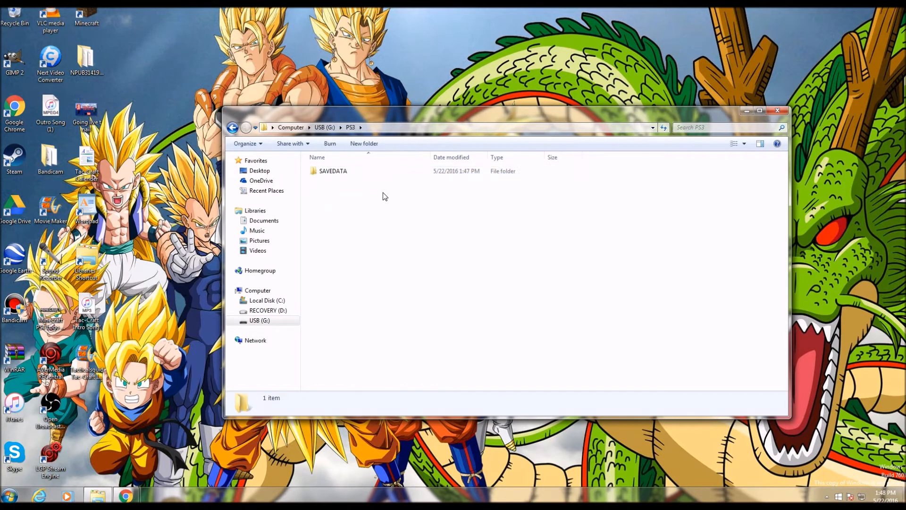
double_click(334, 171)
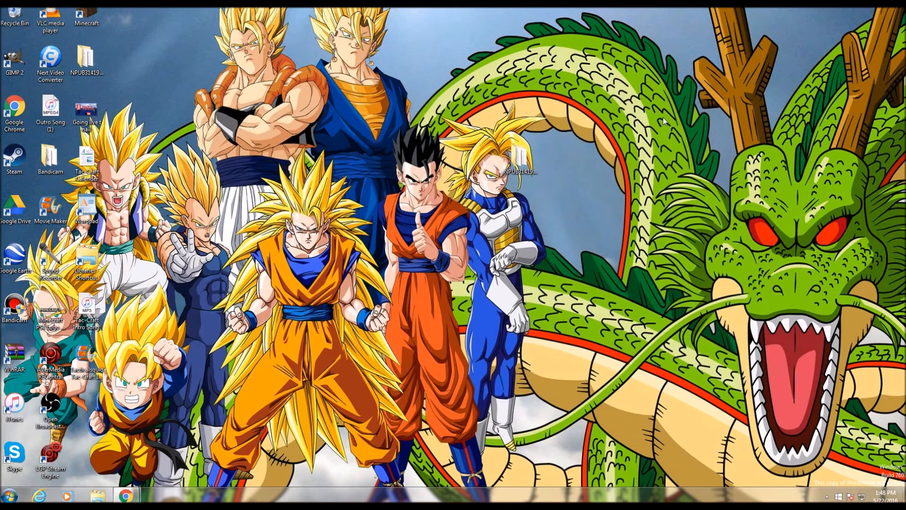
mouse_move(545, 37)
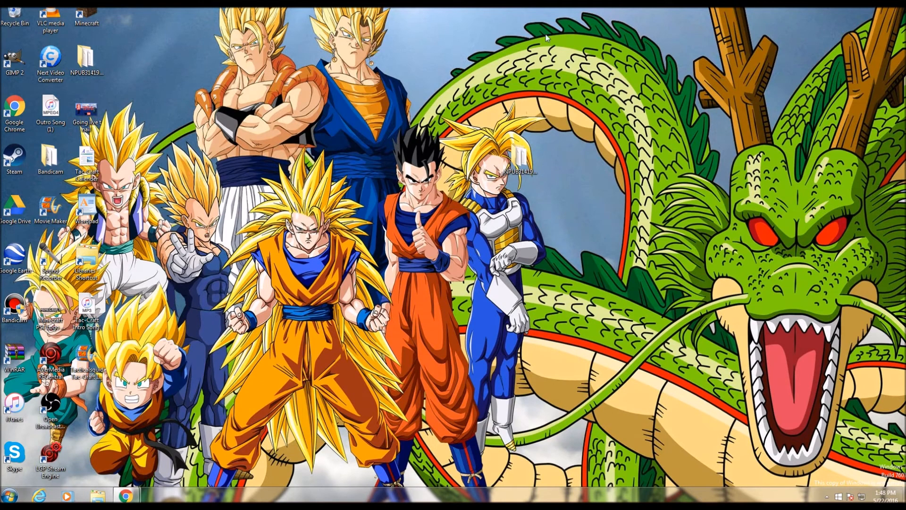
mouse_move(558, 114)
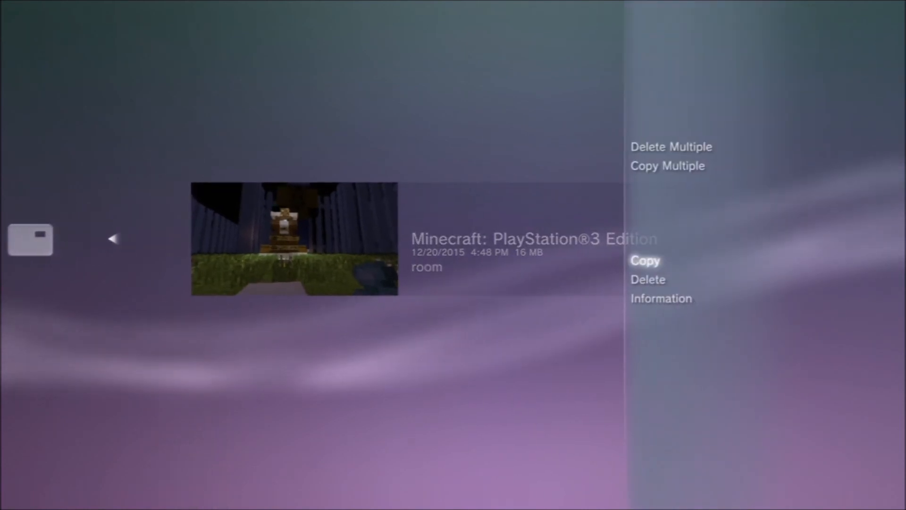
Step: Copy the 16 MB Minecraft: PlayStation 3 Edition save from the USB drive onto the console
click(646, 261)
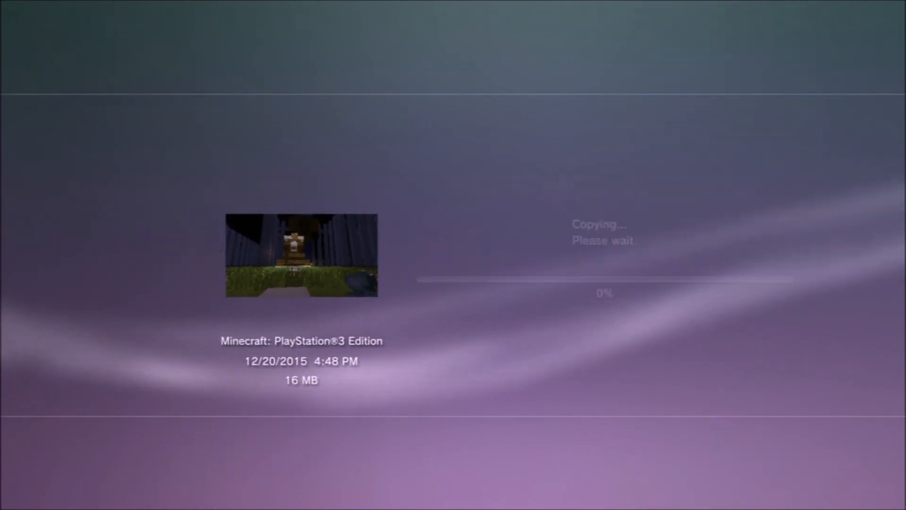